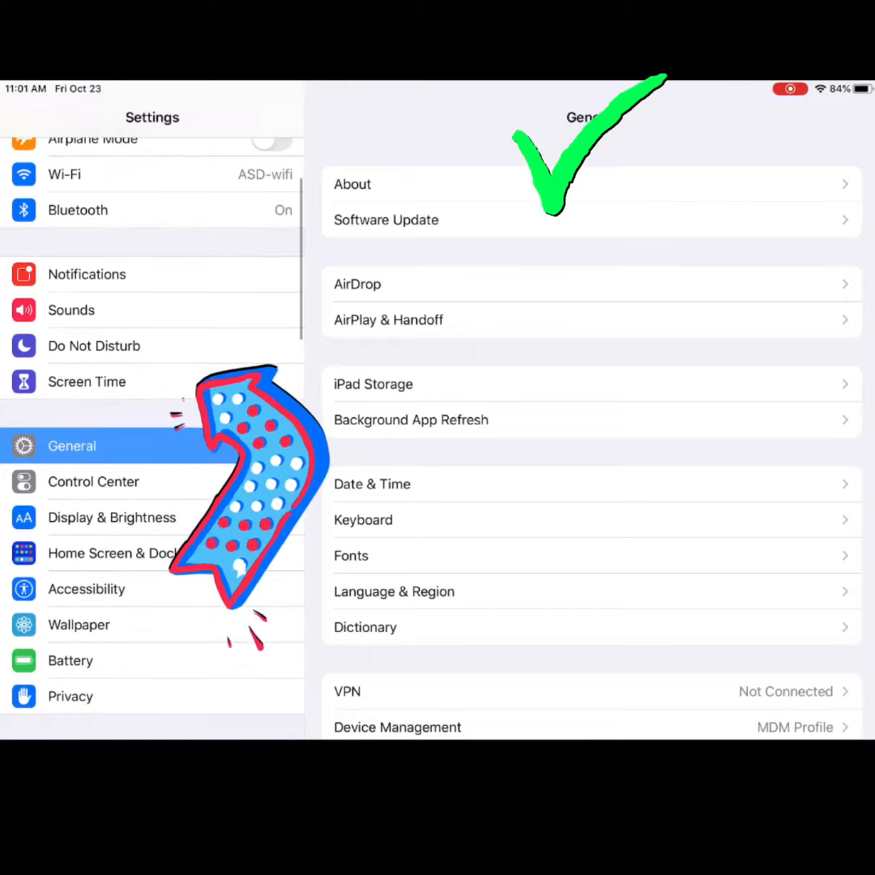
Begin Screen Time setup as a child's iPad, with downtime starting at 7:00 PM.
click(86, 382)
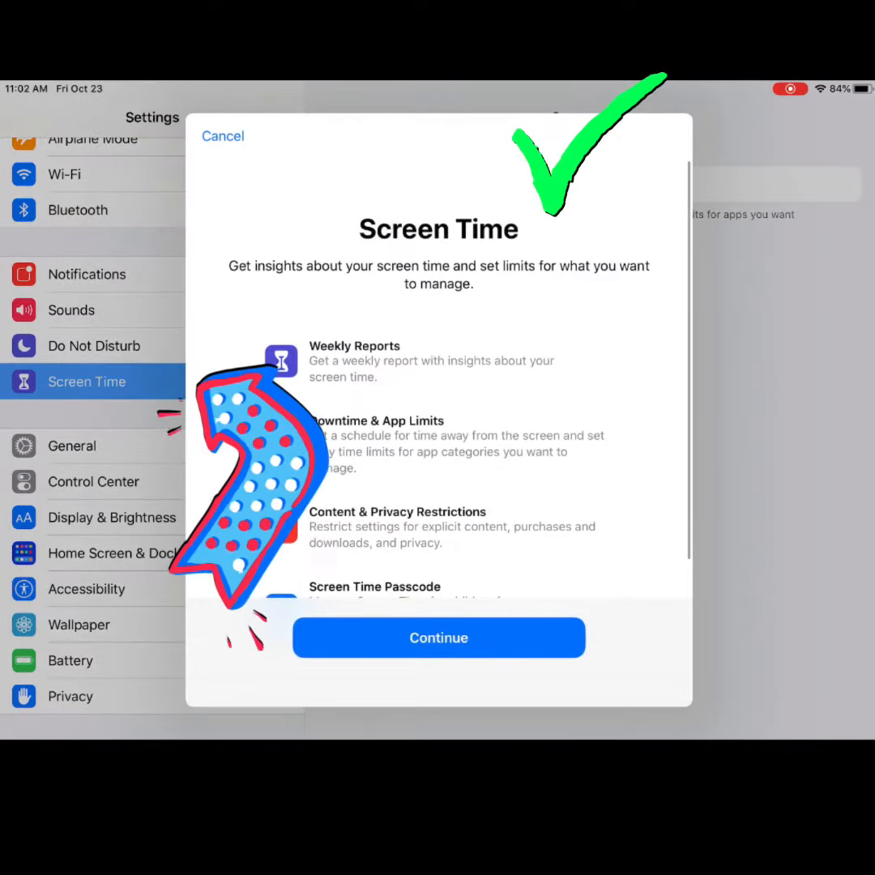
click(438, 638)
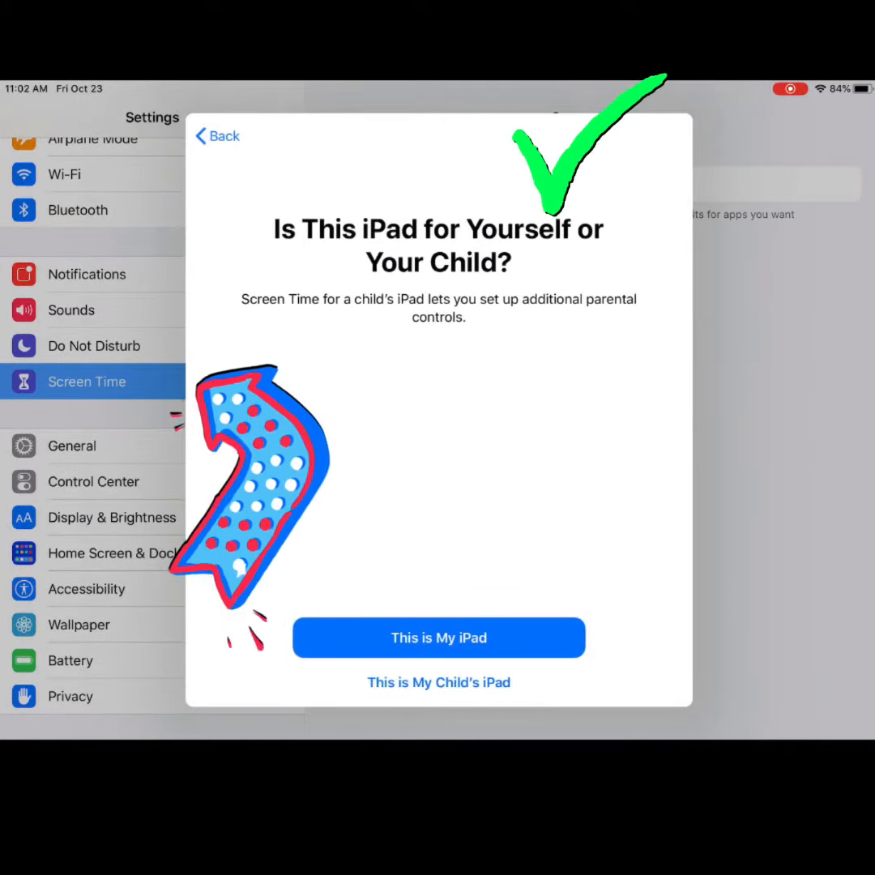
click(438, 637)
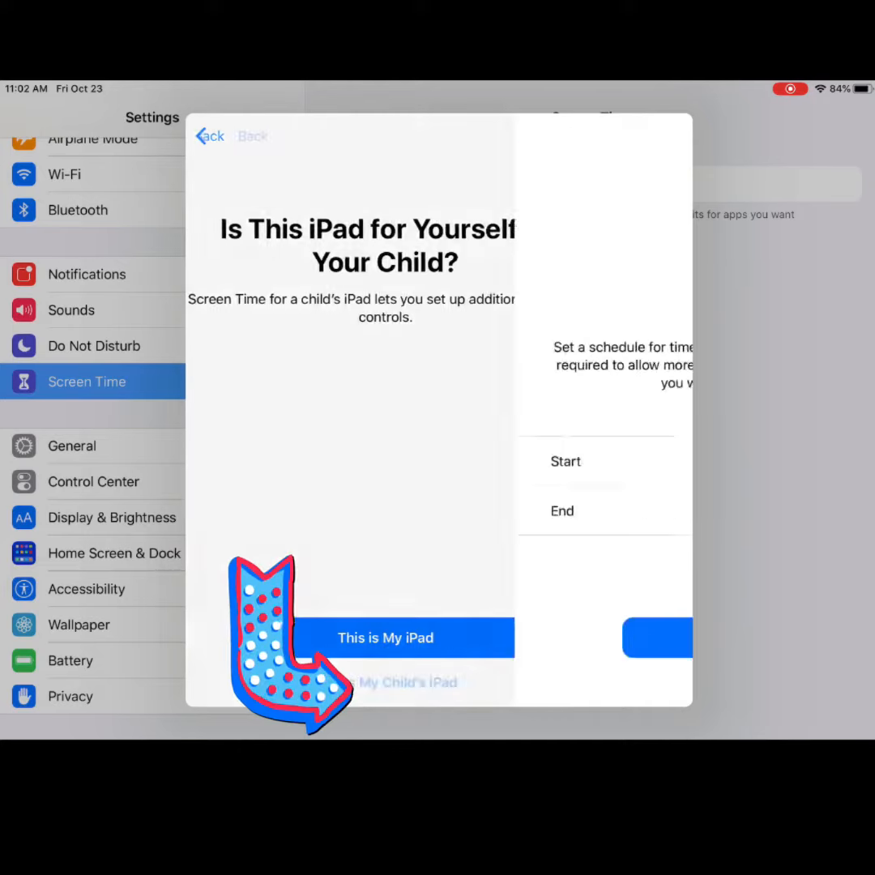
click(385, 637)
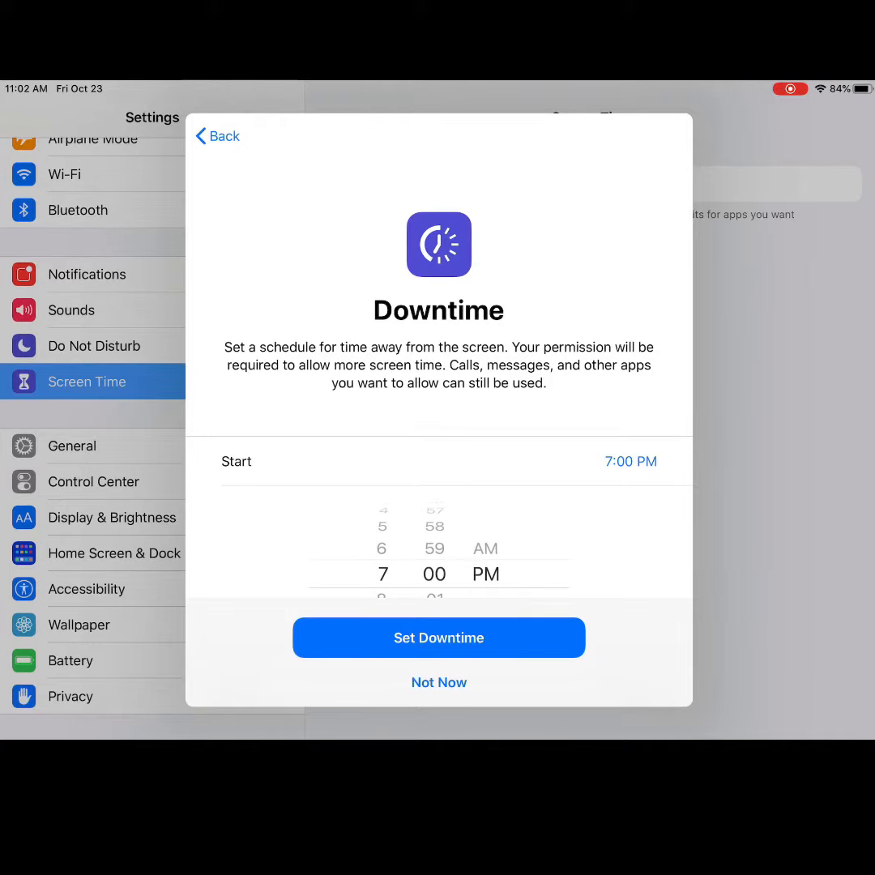
scroll(down, 3)
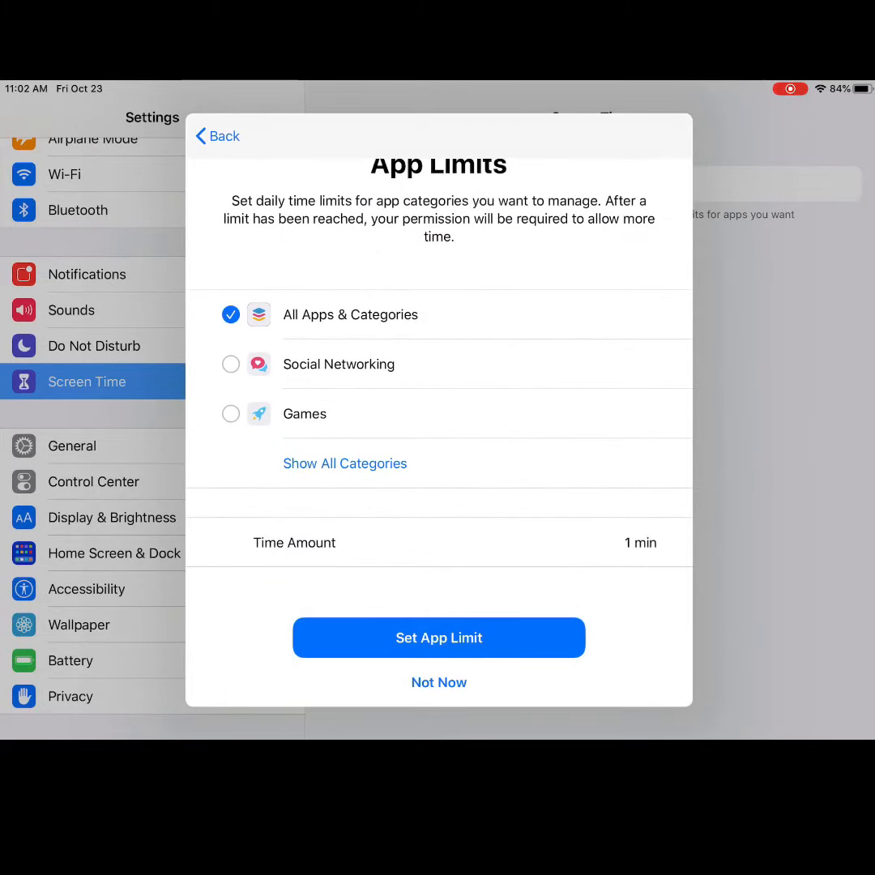
click(438, 682)
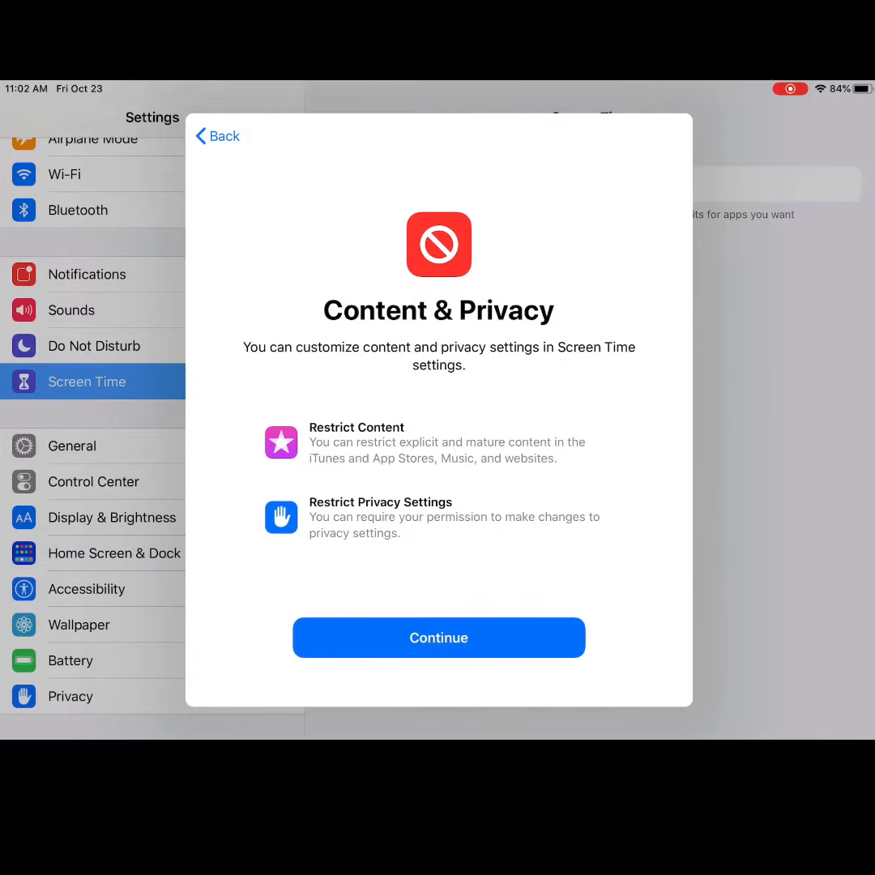
click(439, 638)
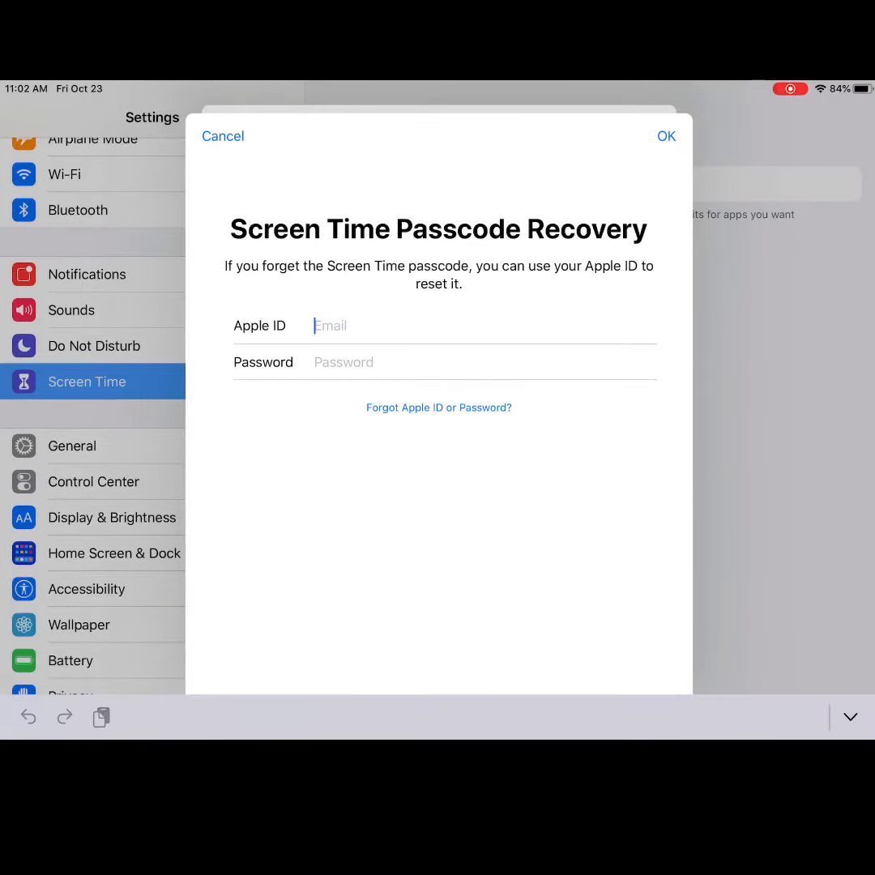
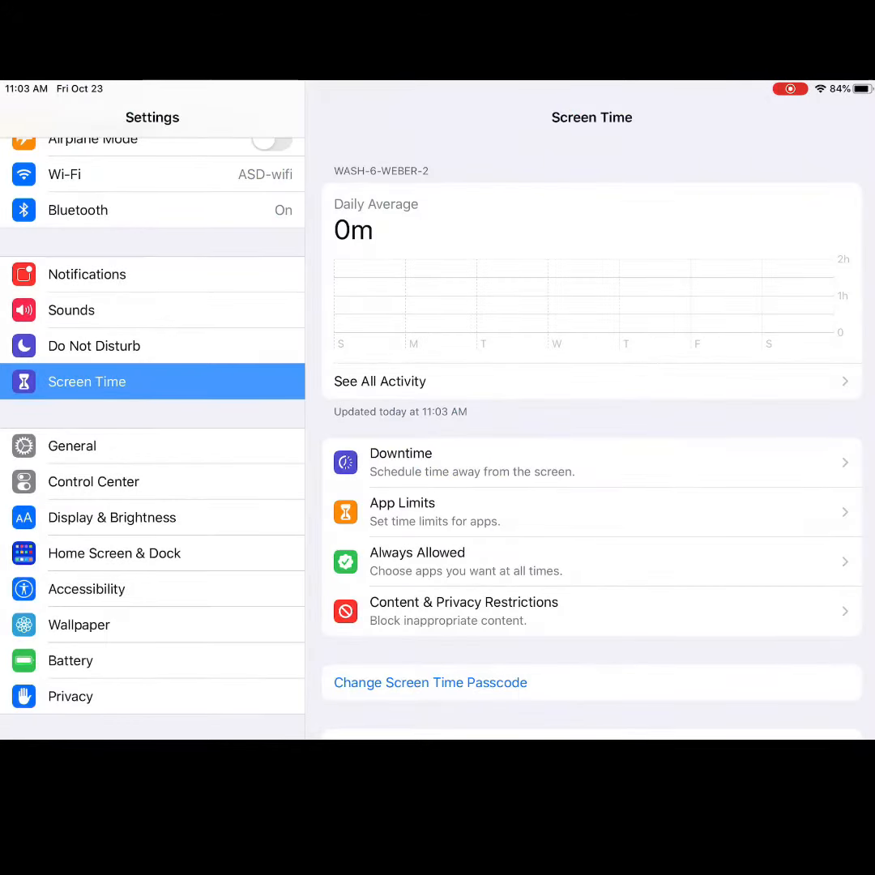
Check the weekly and daily activity reports, then open the empty App Limits page.
scroll(down, 3)
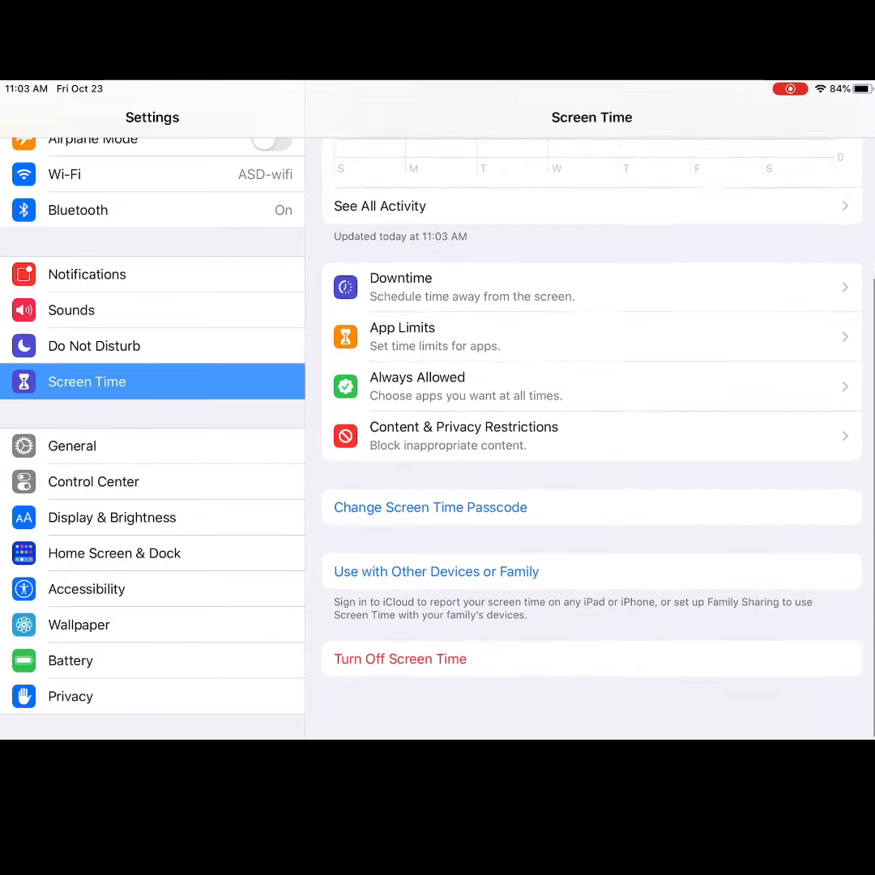
click(592, 206)
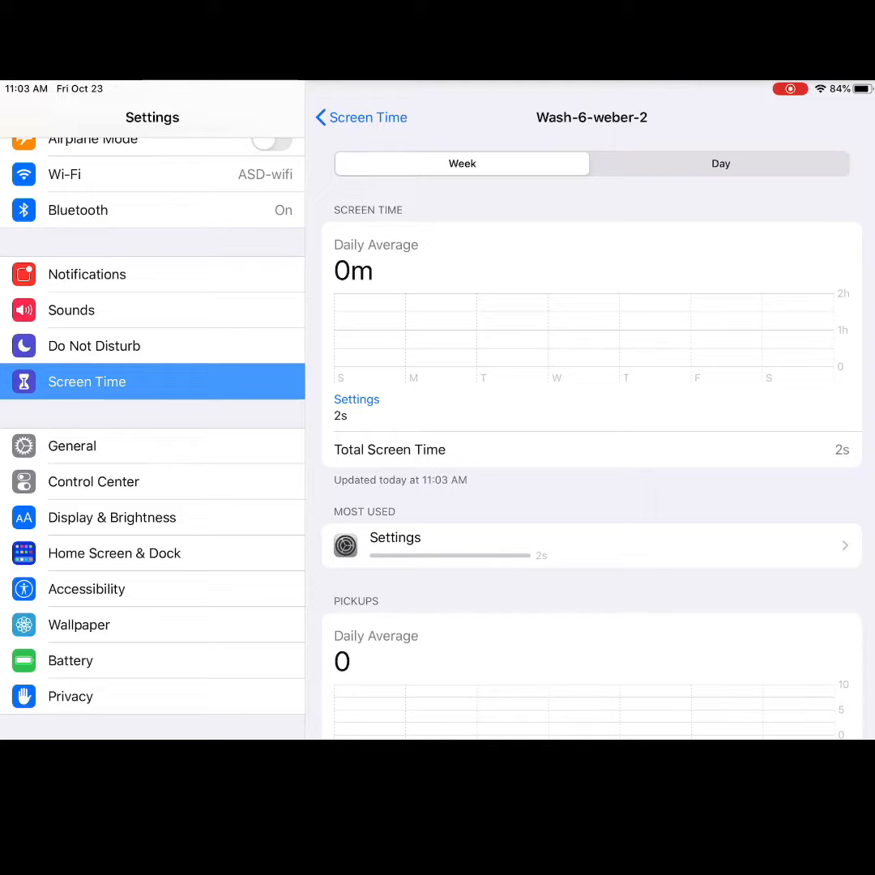
click(721, 163)
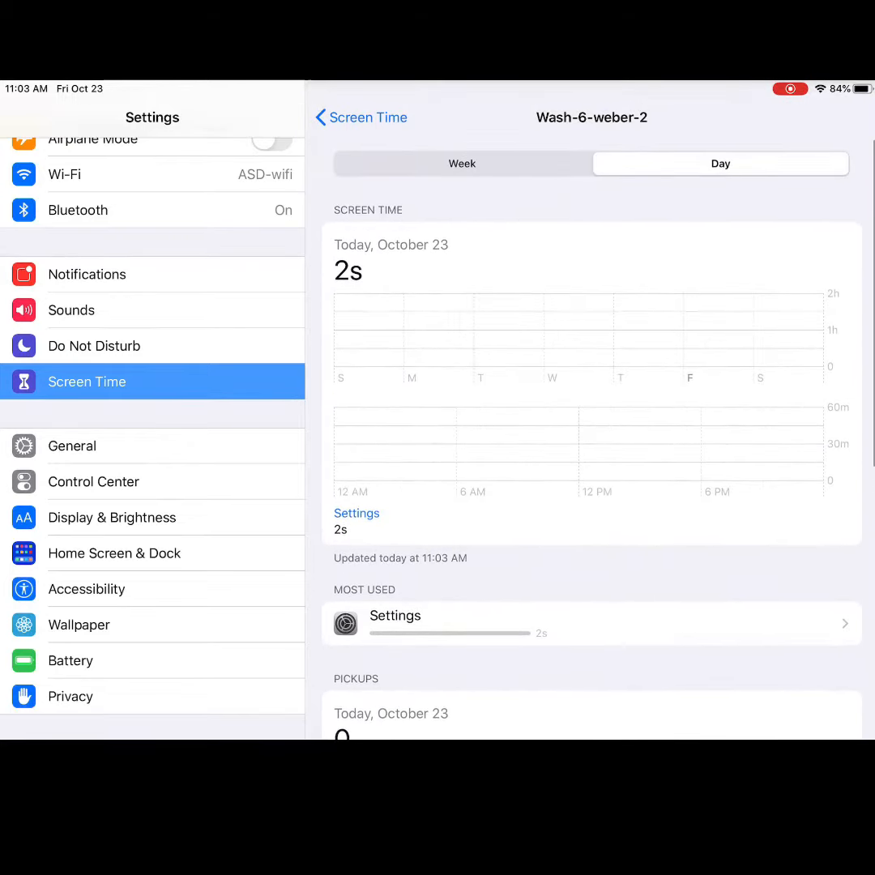
click(360, 117)
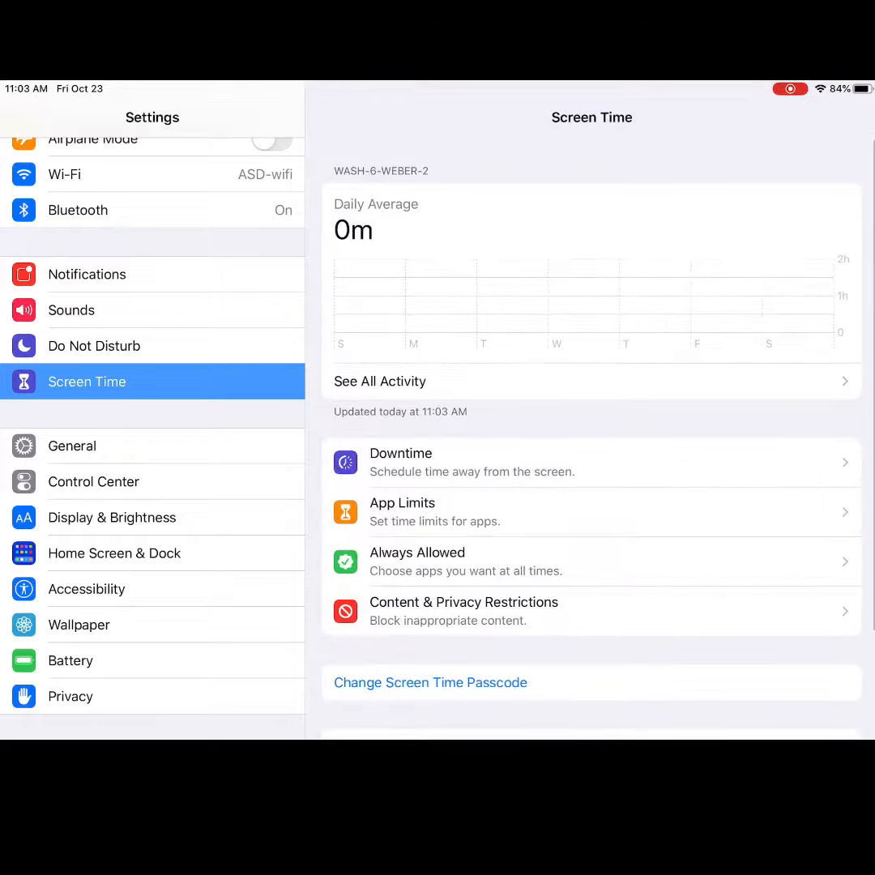
click(430, 682)
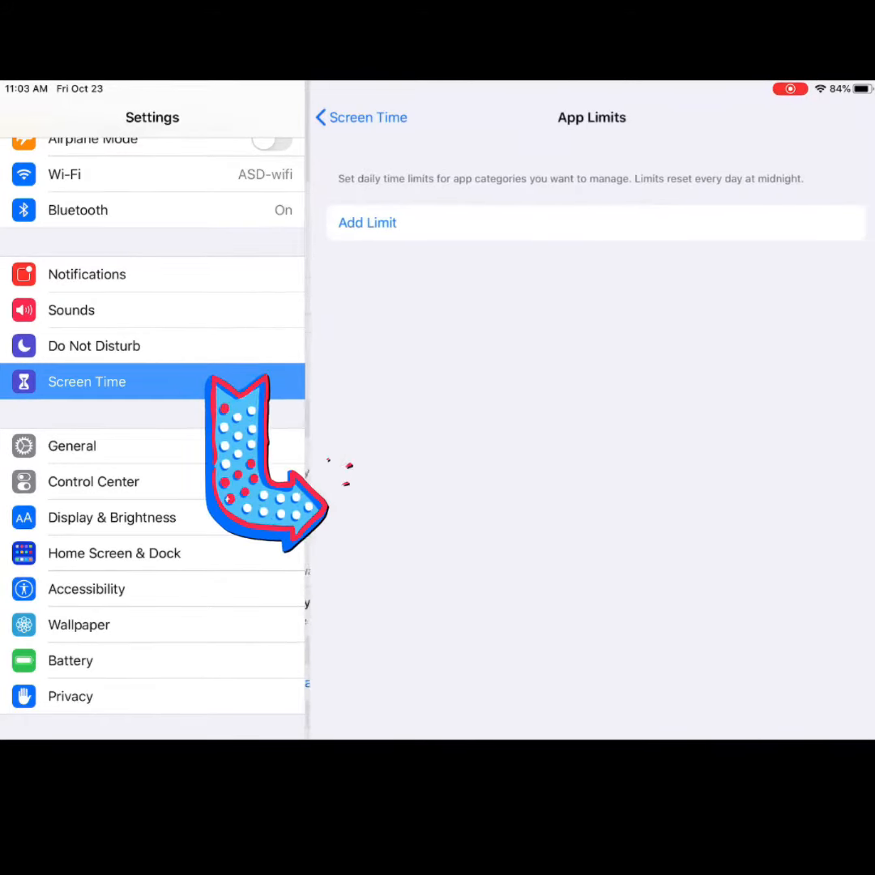
Add a 1 hr every-day limit for YouTube and reopen the App Limits list.
click(367, 222)
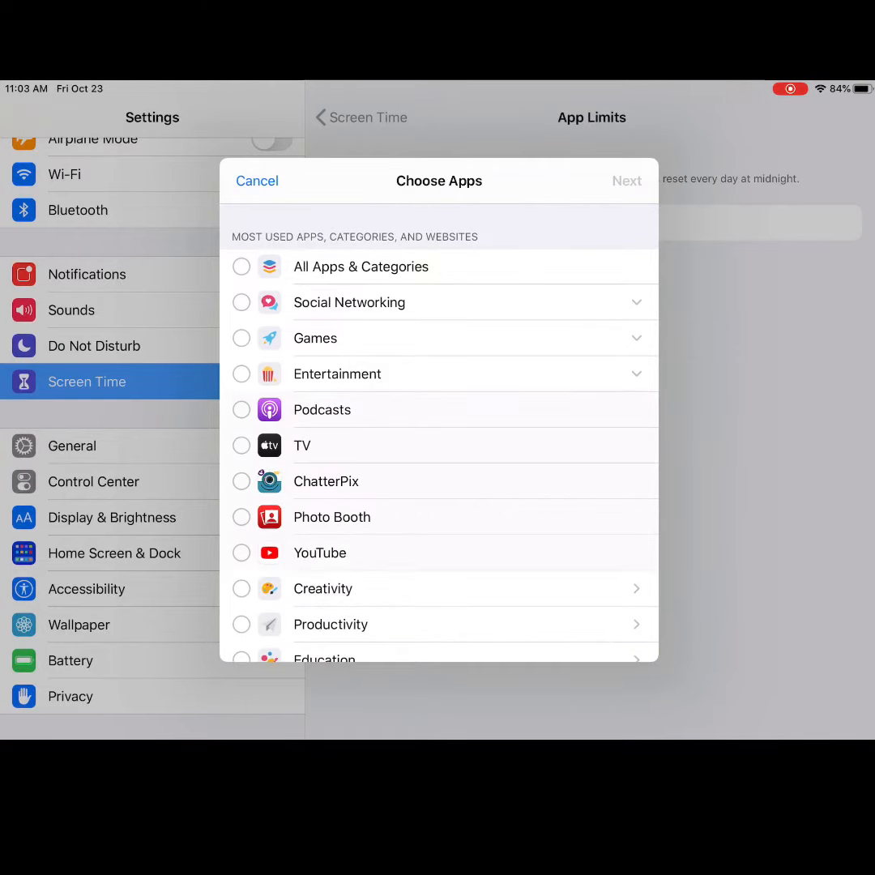
scroll(down, 3)
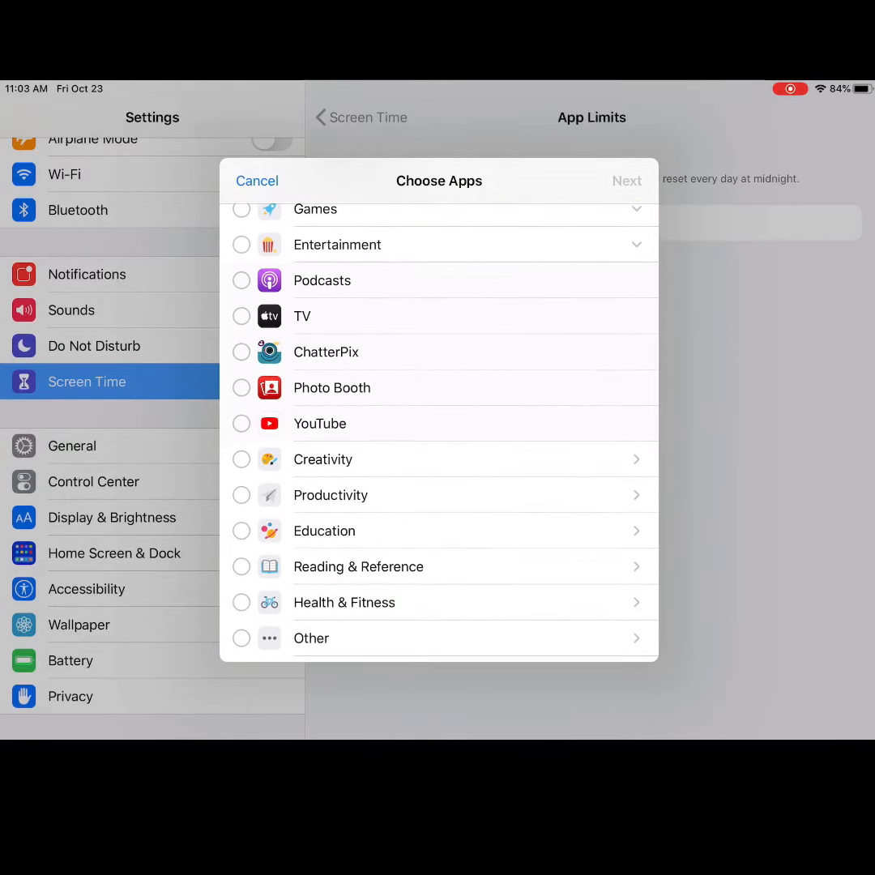
click(241, 423)
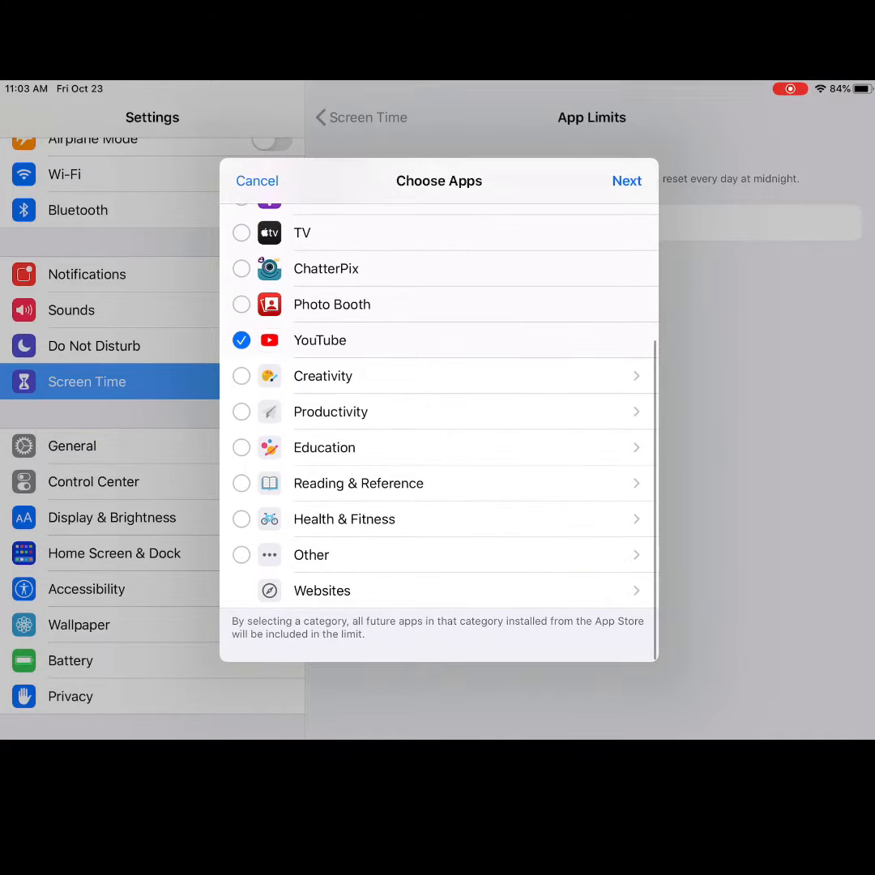
click(626, 180)
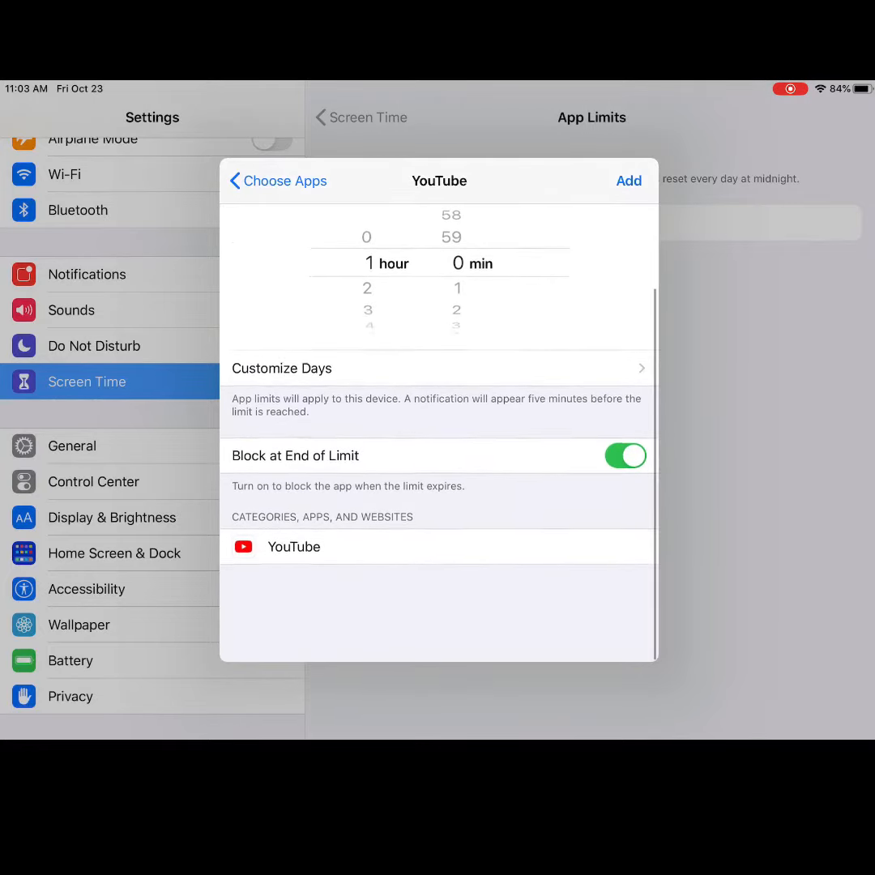
scroll(down, 3)
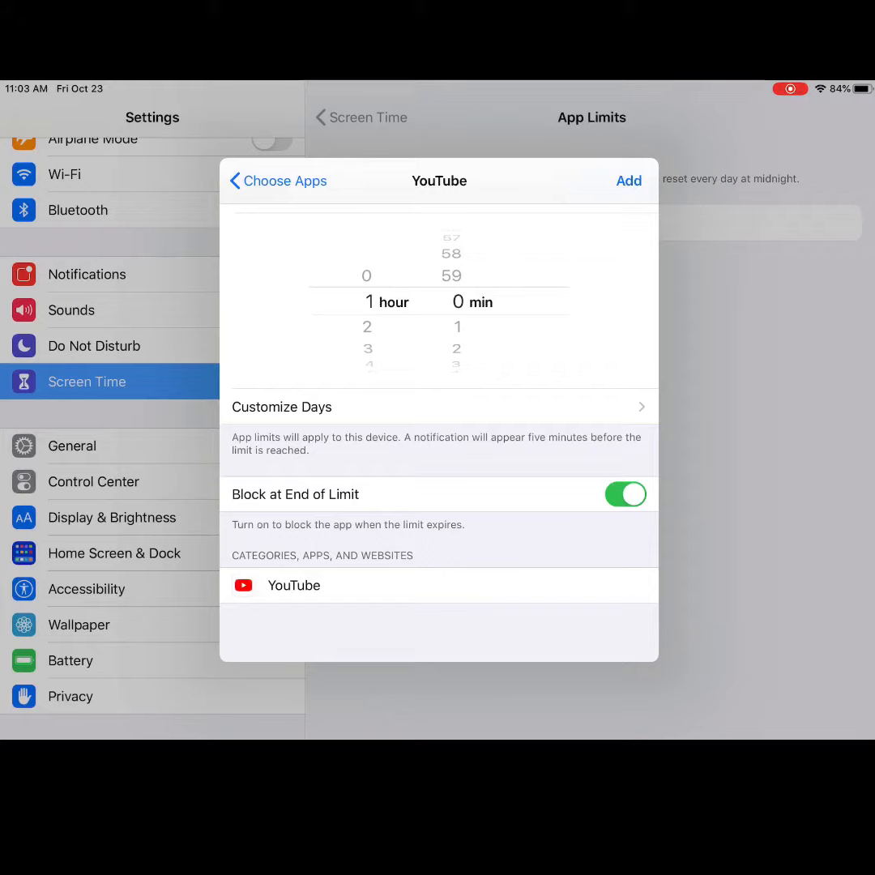
click(440, 405)
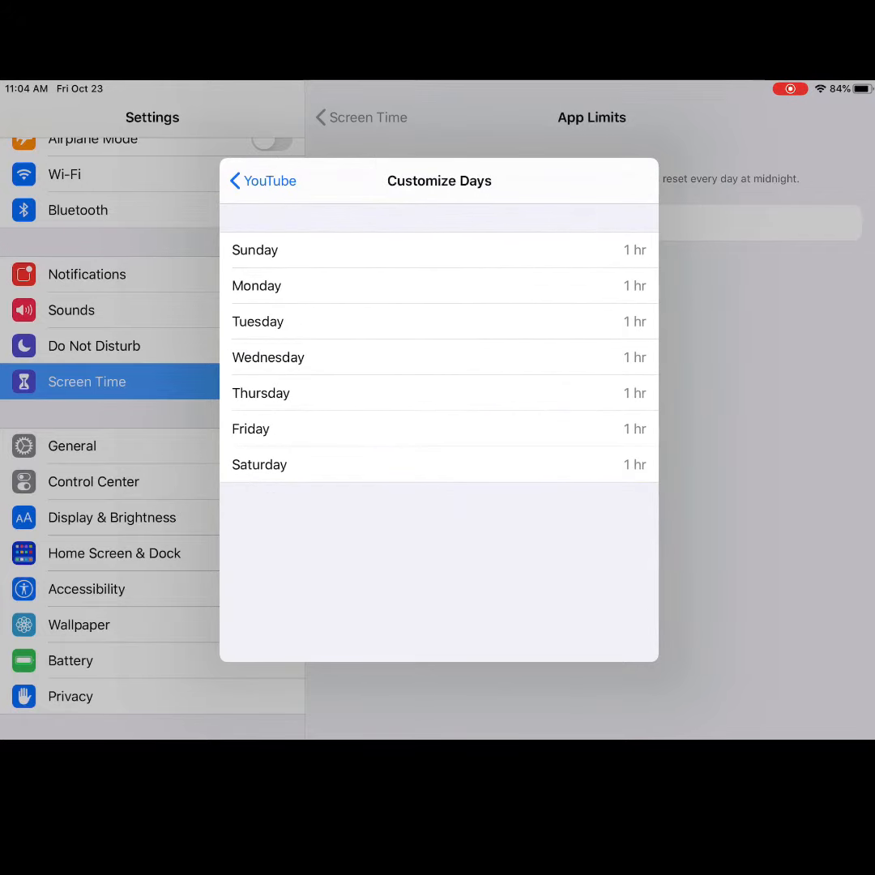
click(262, 181)
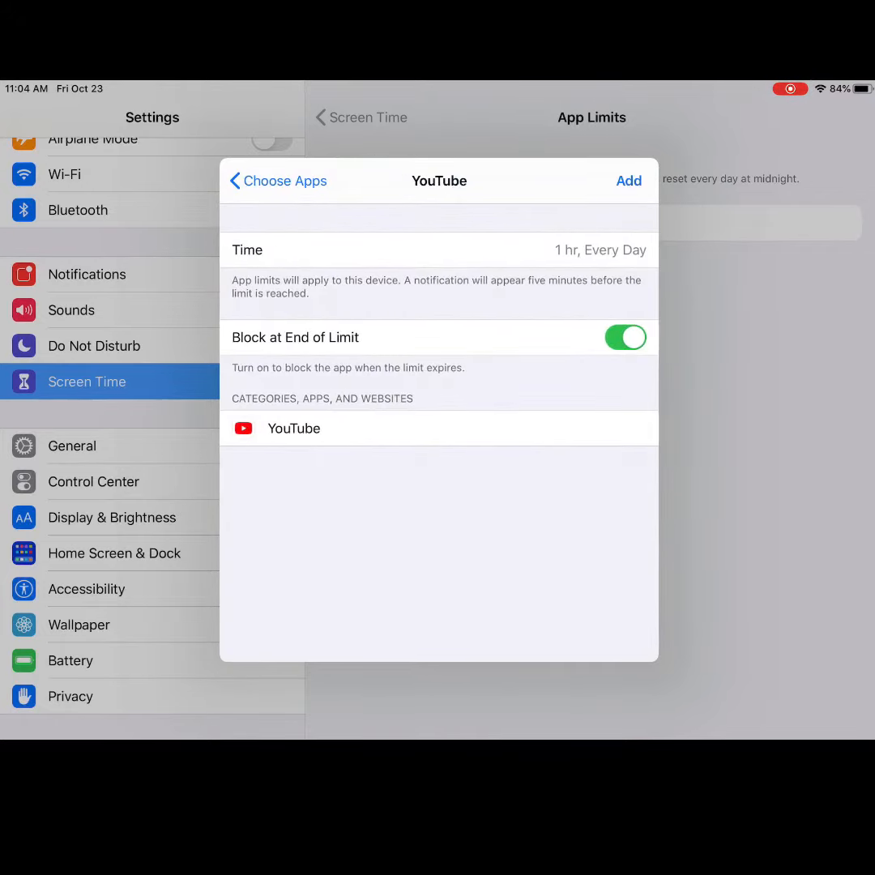
click(629, 181)
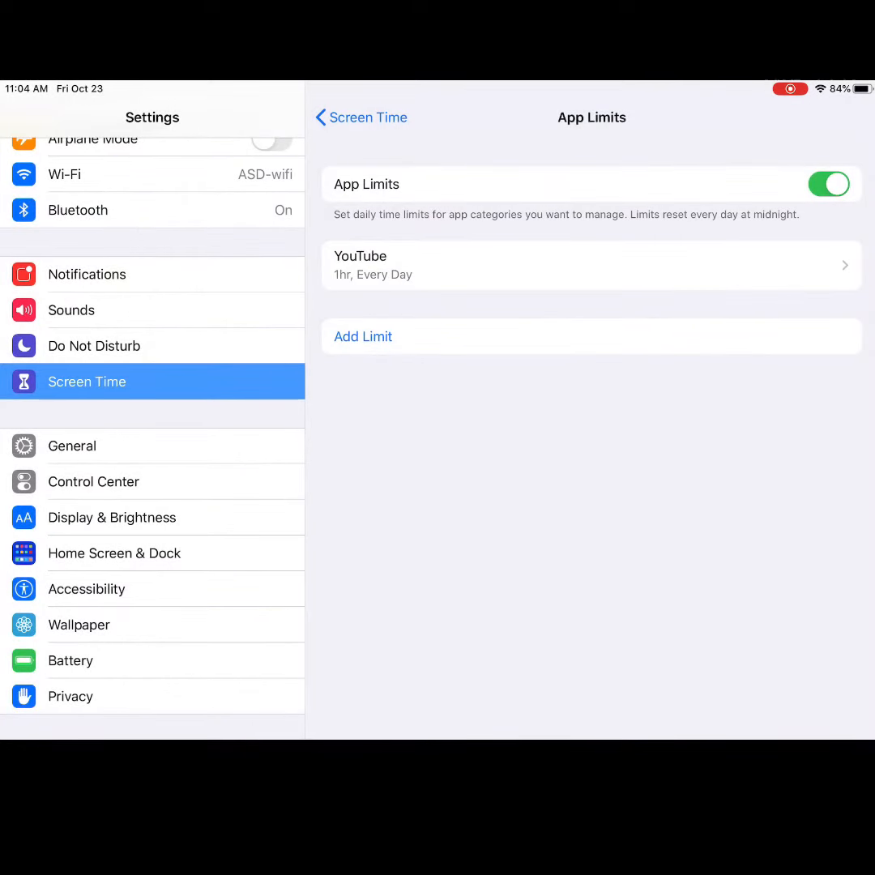
click(361, 118)
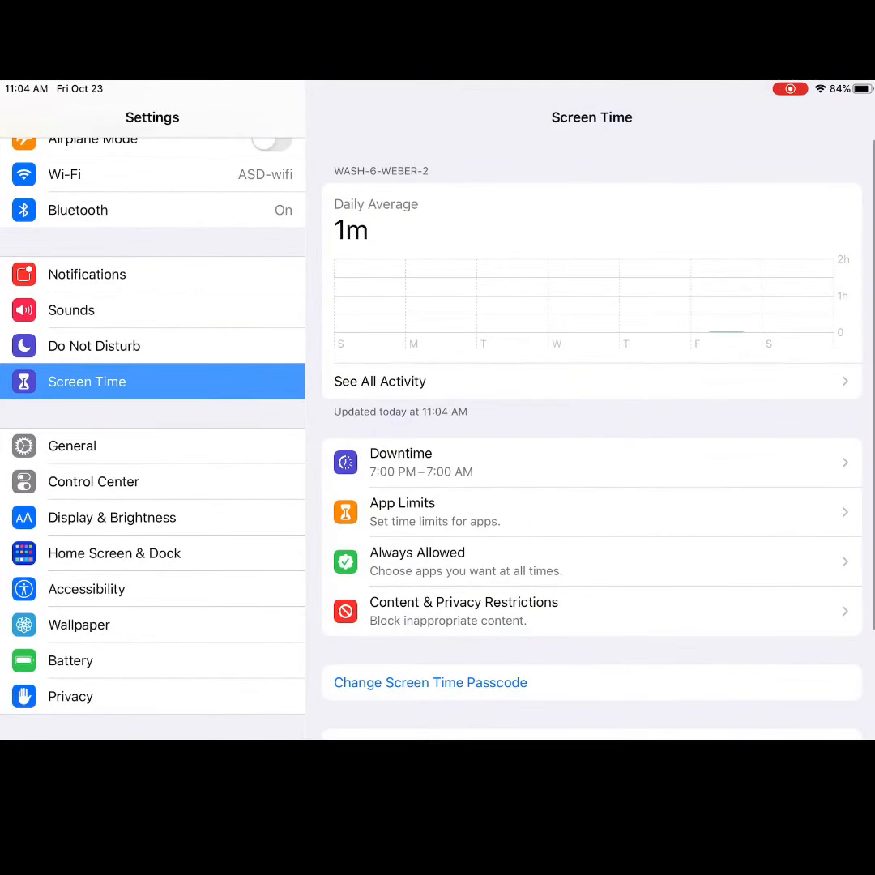
click(592, 512)
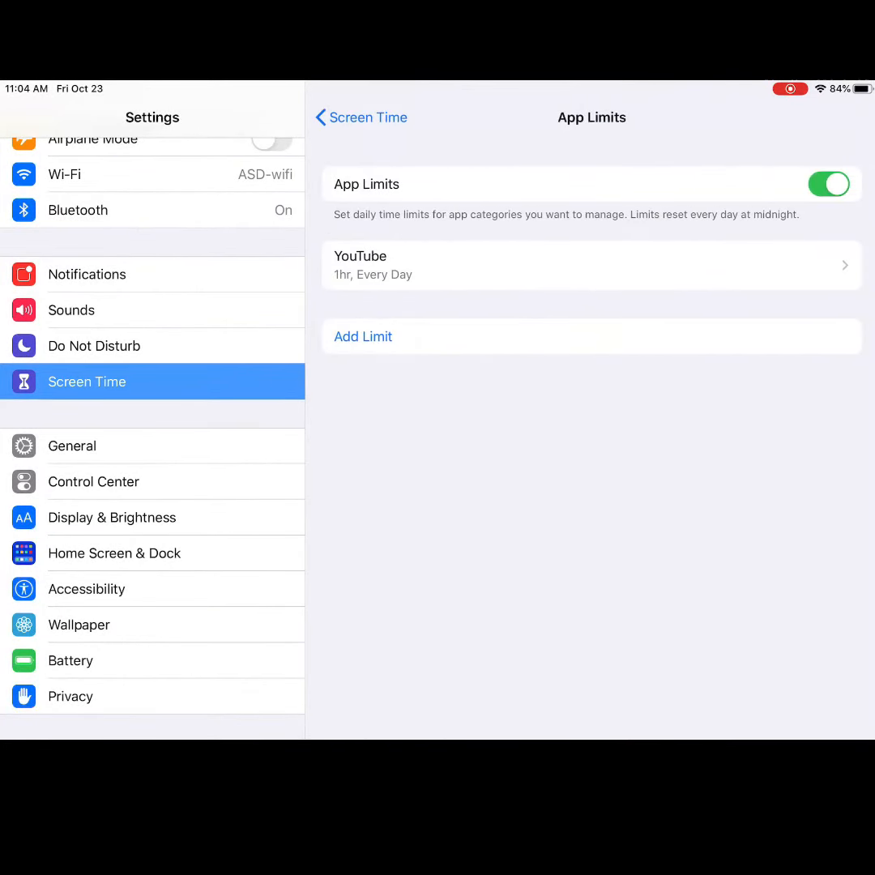
click(361, 117)
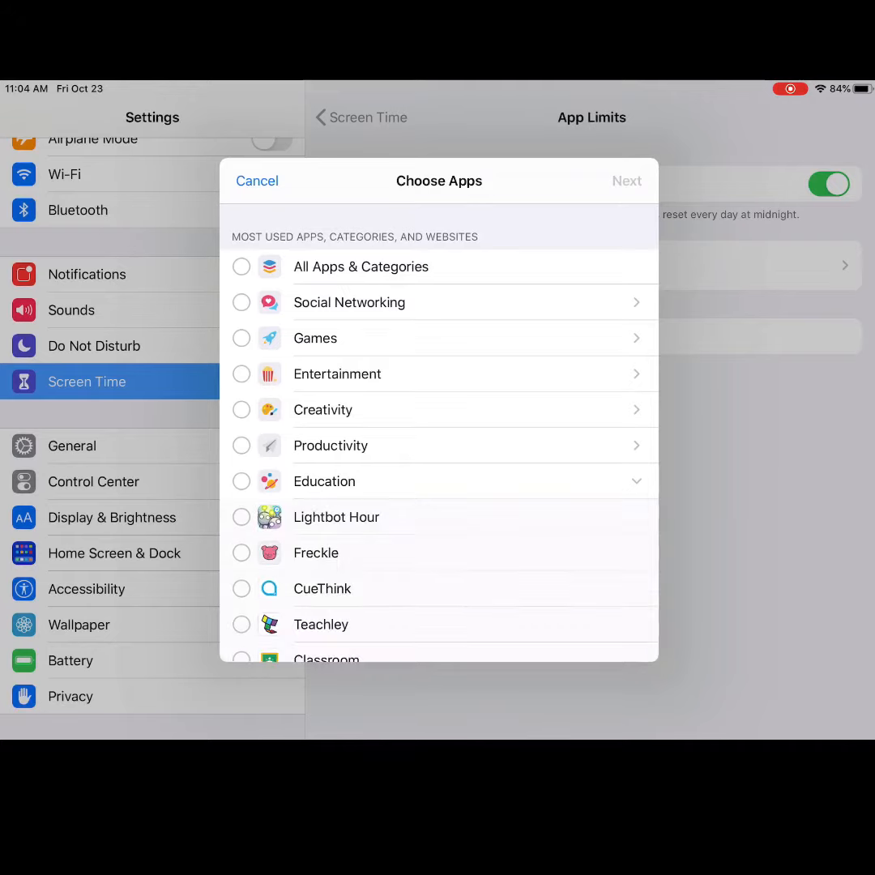
scroll(down, 3)
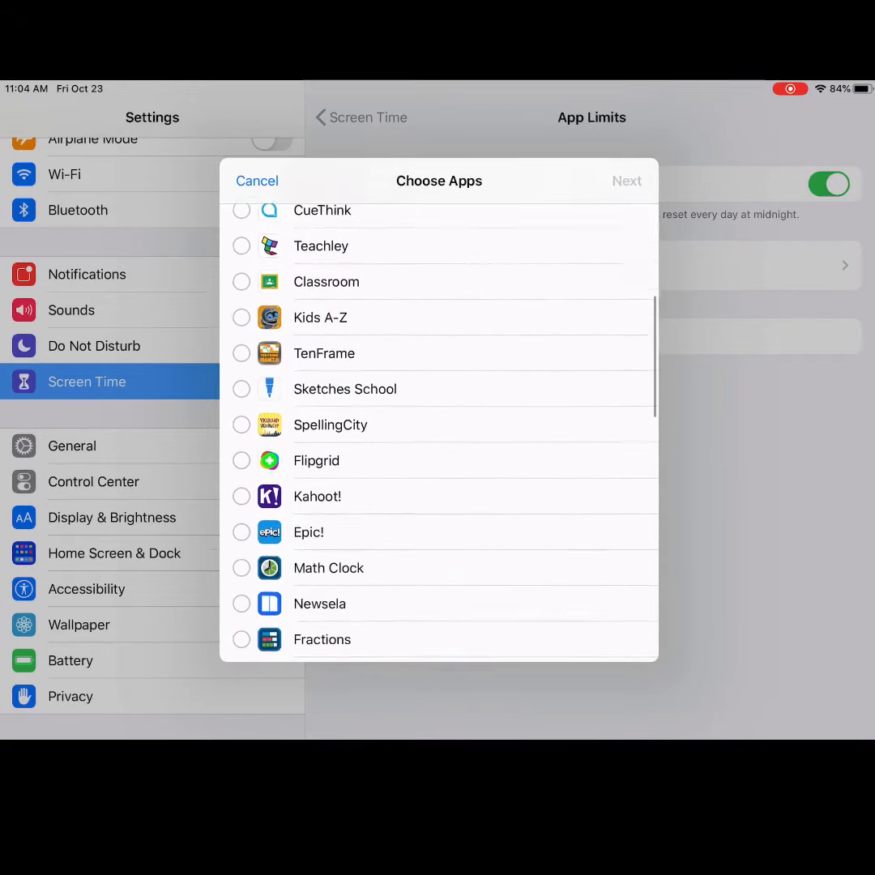
scroll(up, 3)
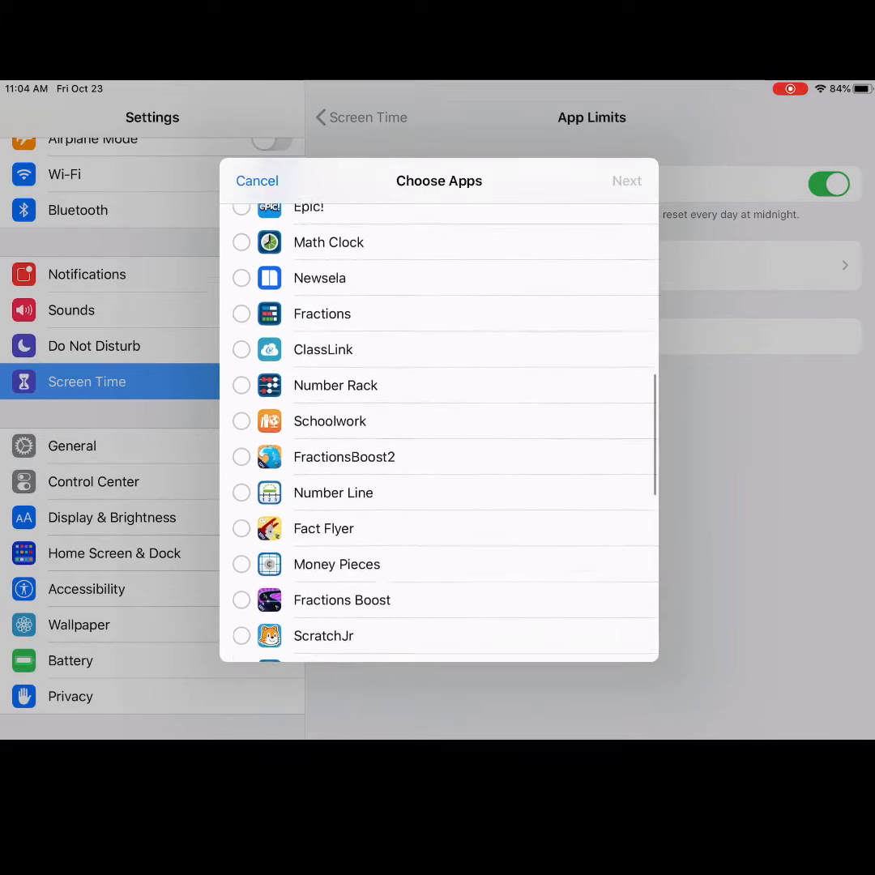
scroll(down, 3)
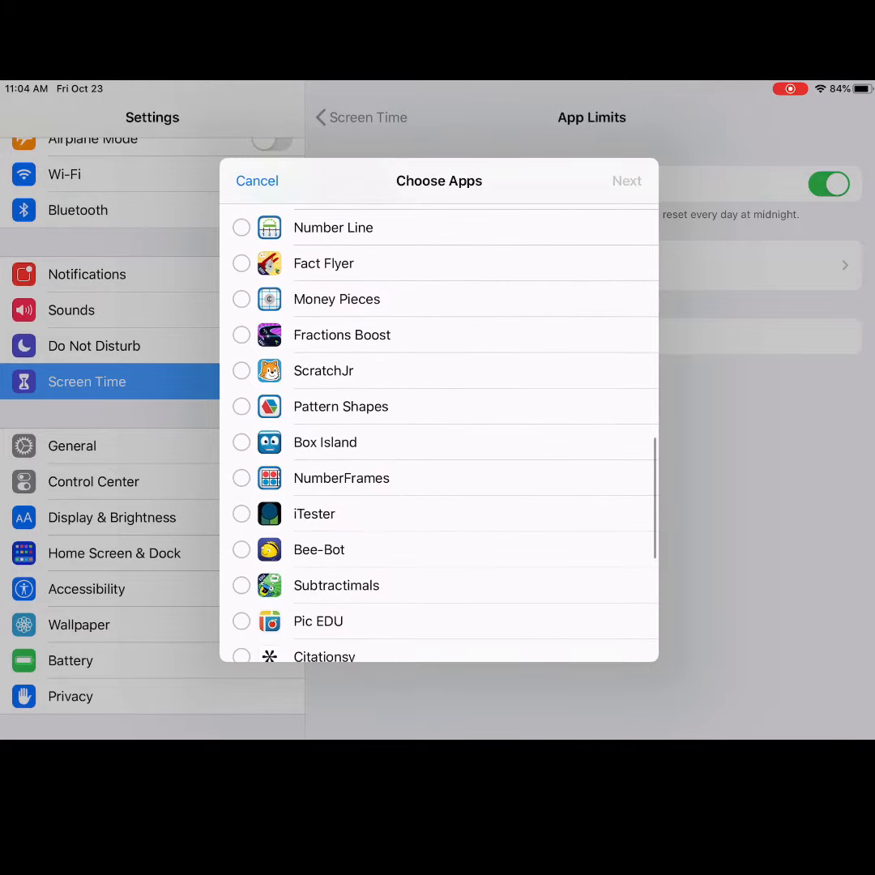
scroll(down, 3)
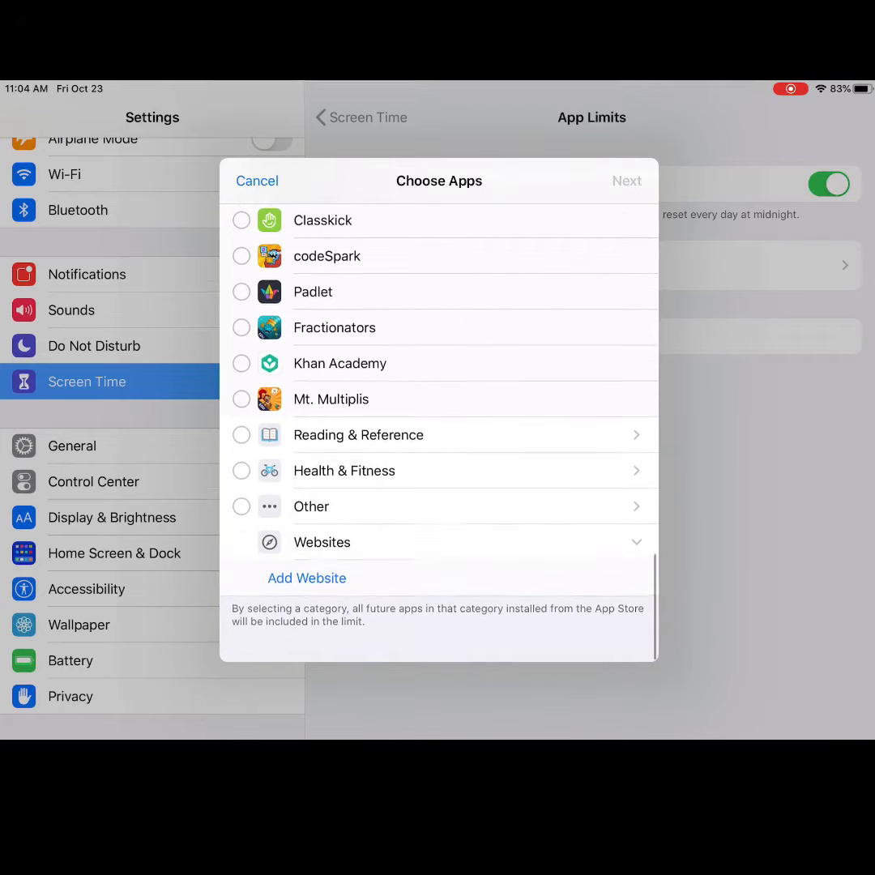
click(306, 578)
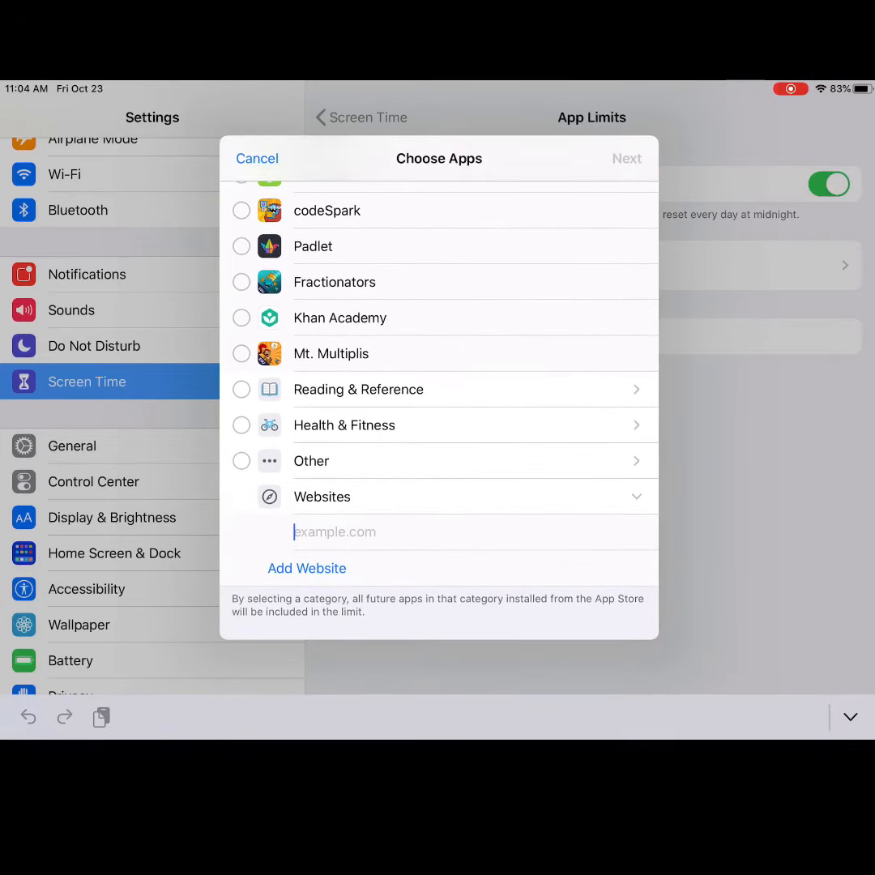
text(www)
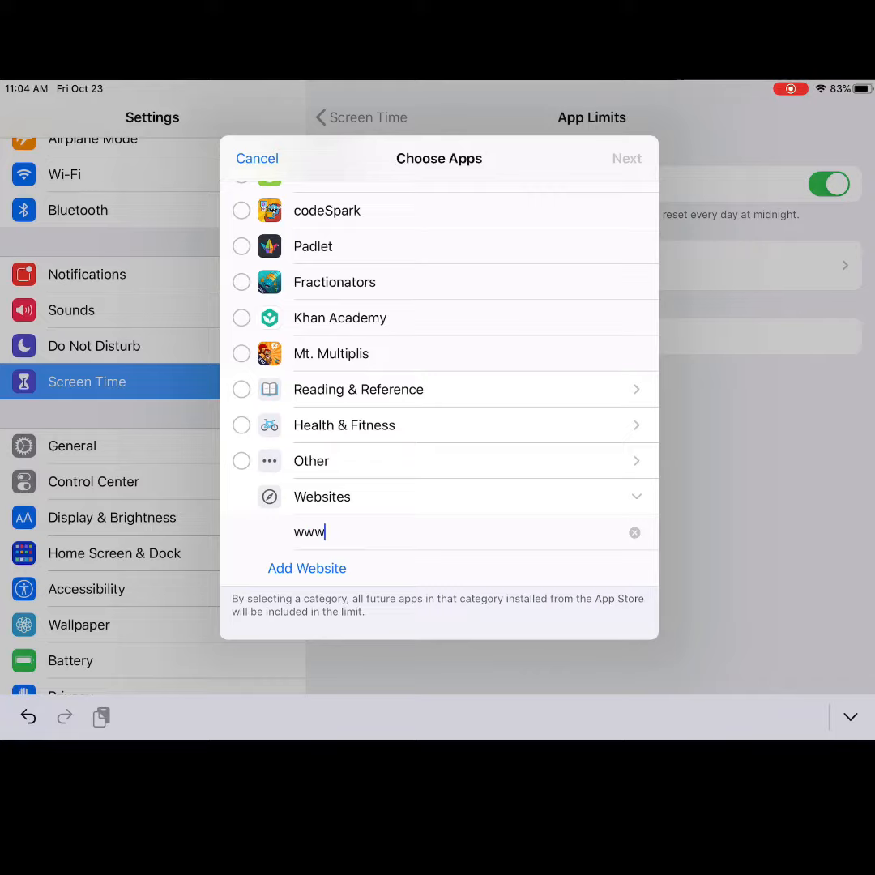
text(.ga)
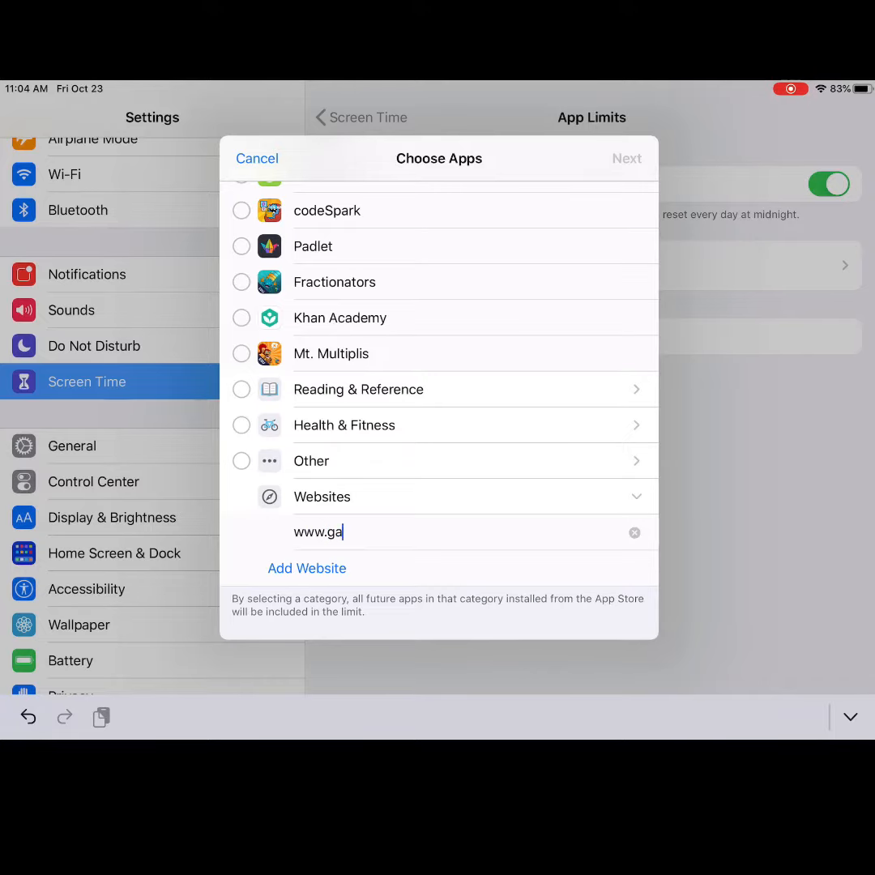
text(mes.com)
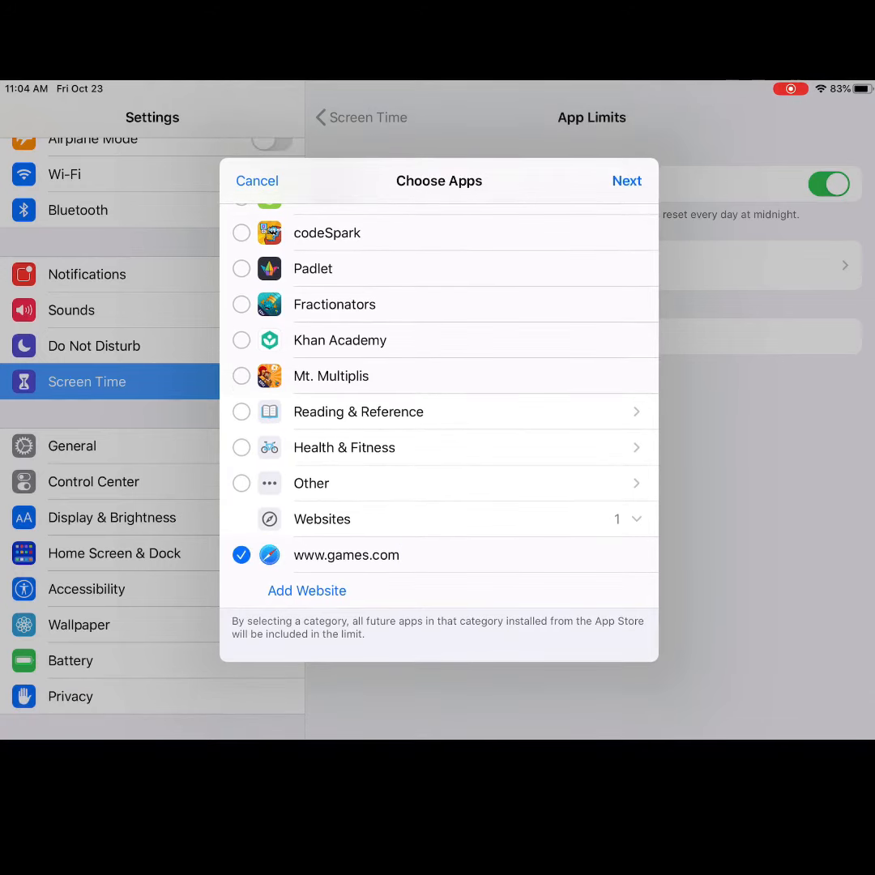
click(626, 181)
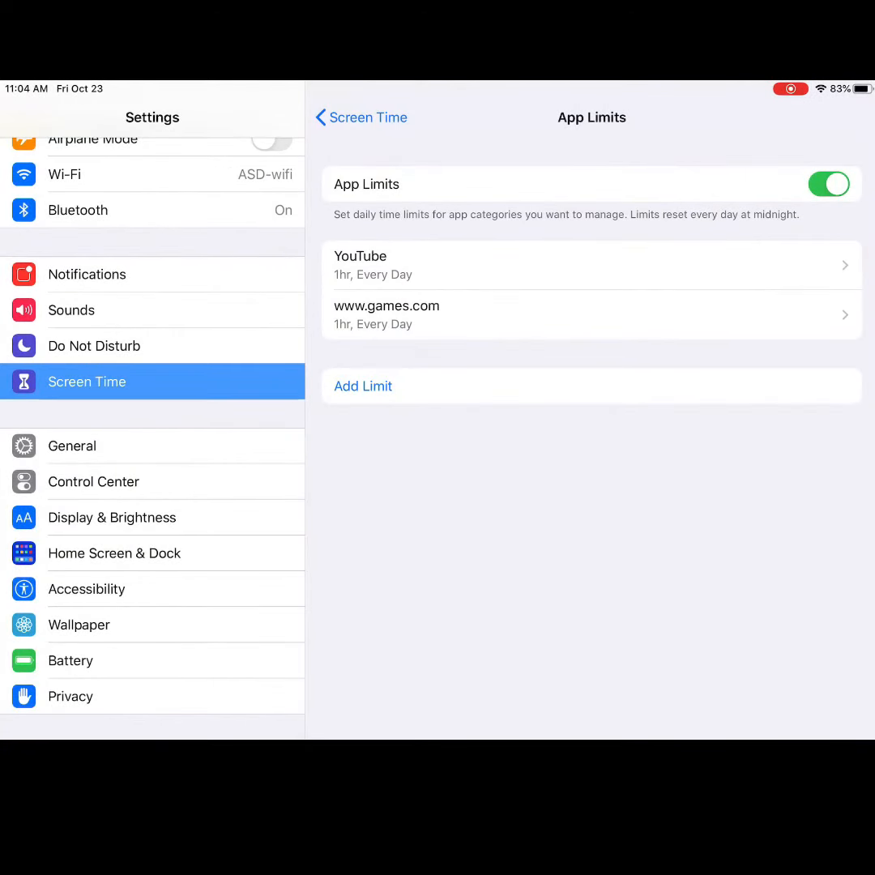
click(361, 117)
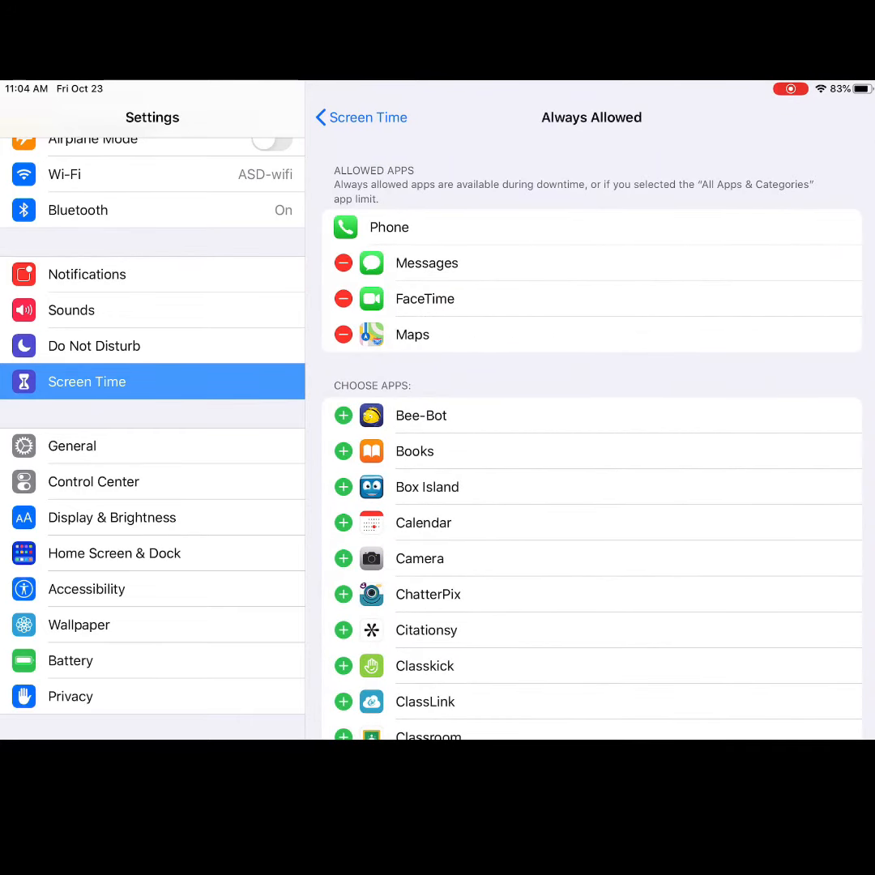
Remove Messages, FaceTime and Maps from Always Allowed, leaving only Phone.
drag(567, 298, 324, 298)
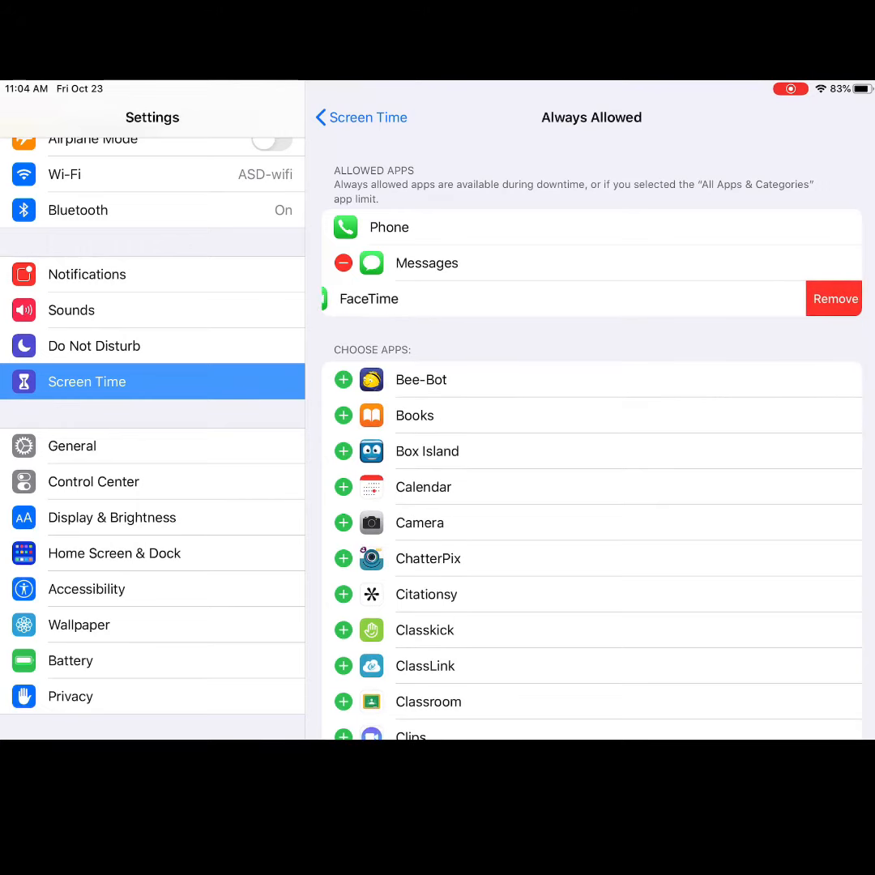
click(342, 263)
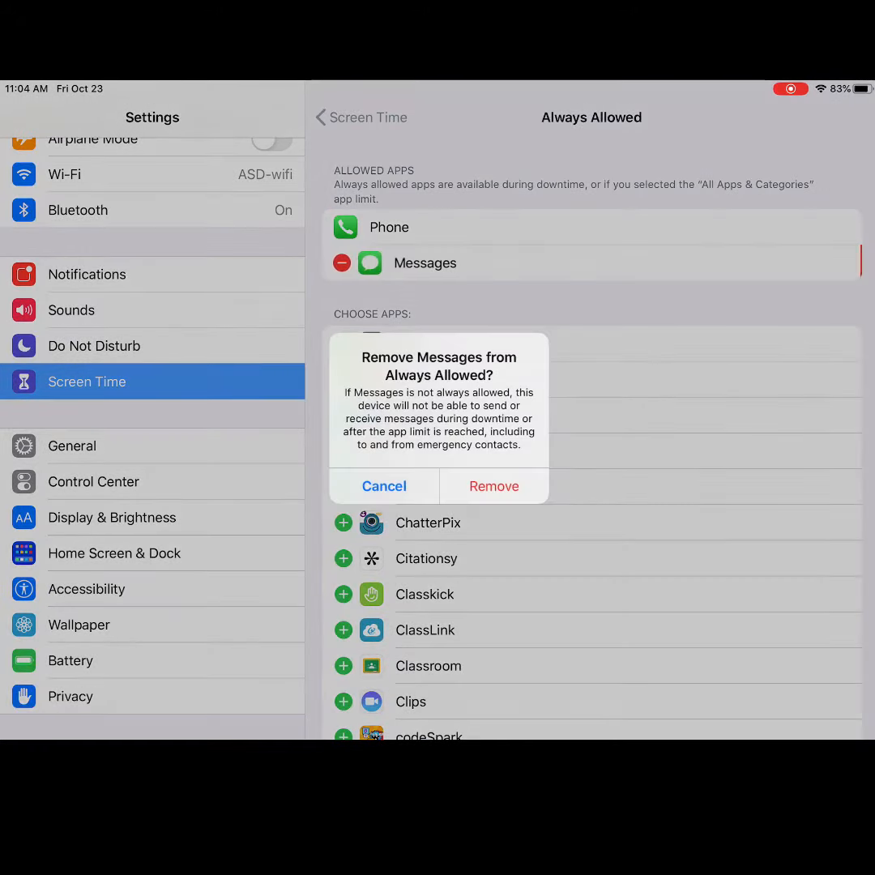
click(493, 486)
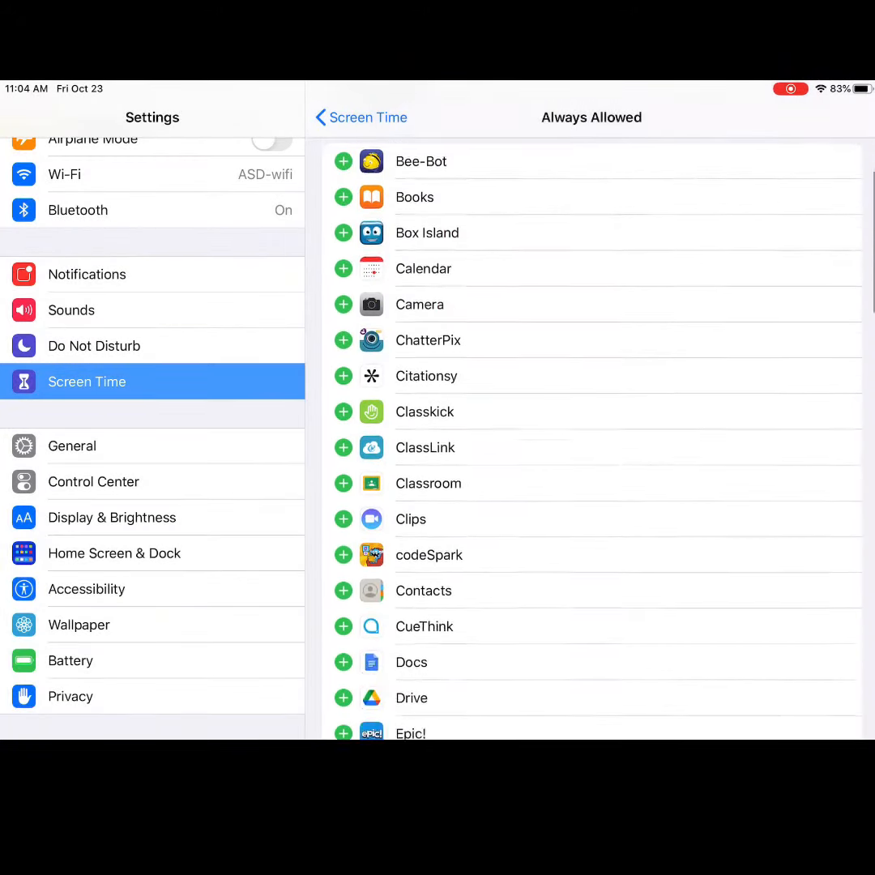
scroll(down, 3)
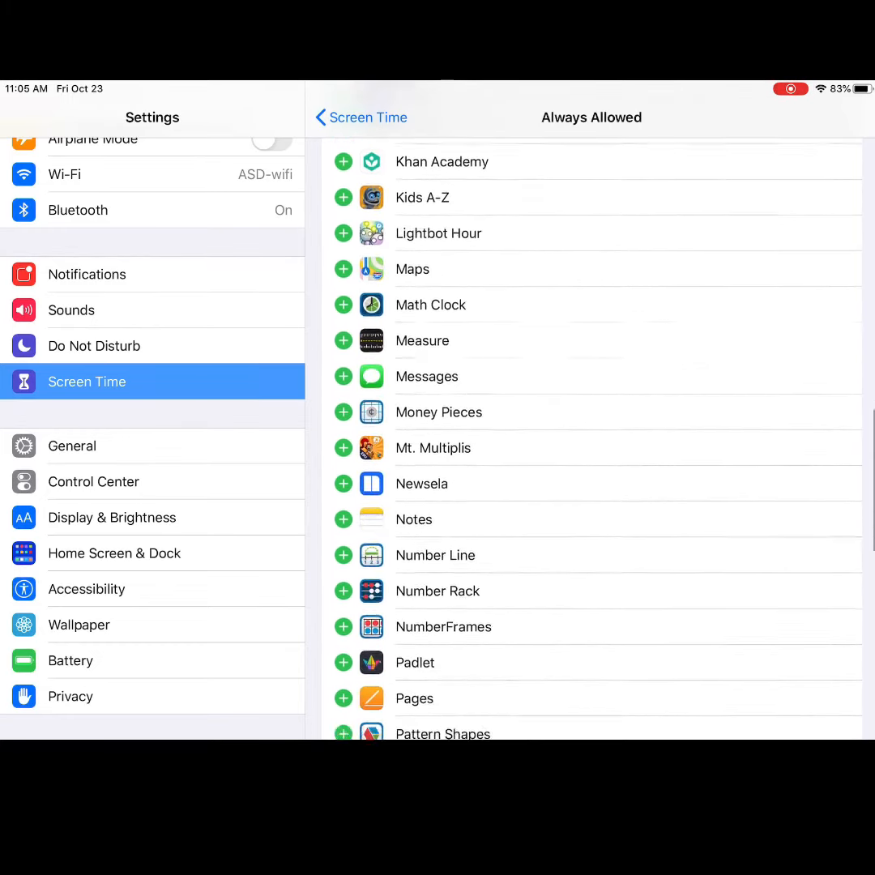
scroll(down, 3)
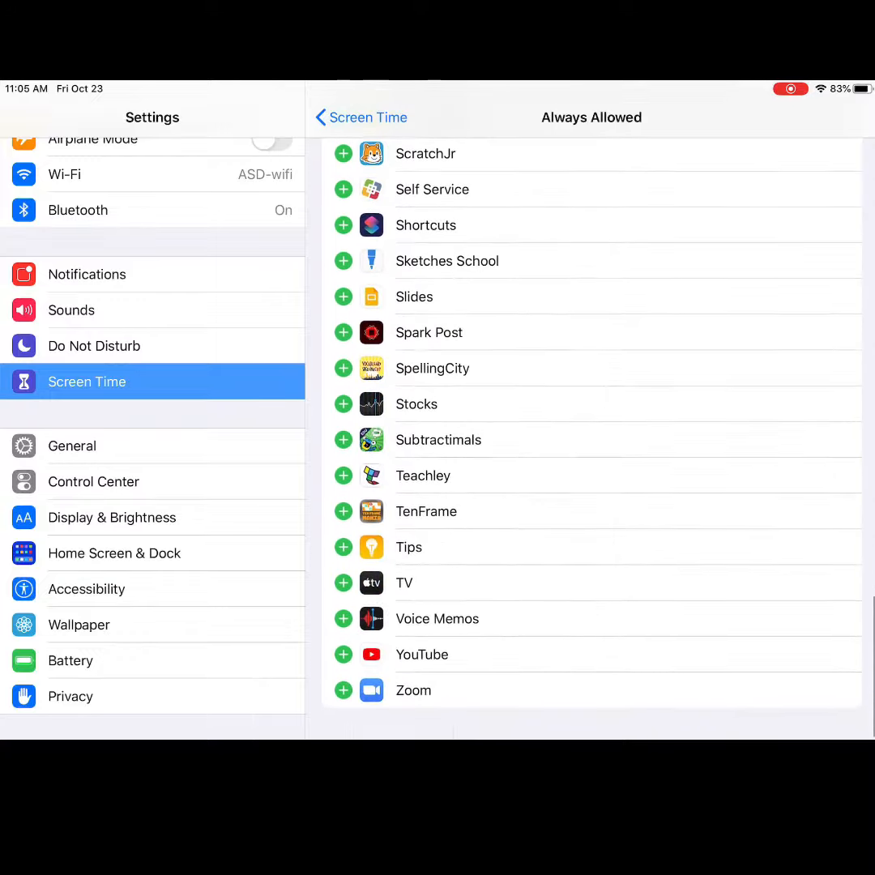
scroll(up, 3)
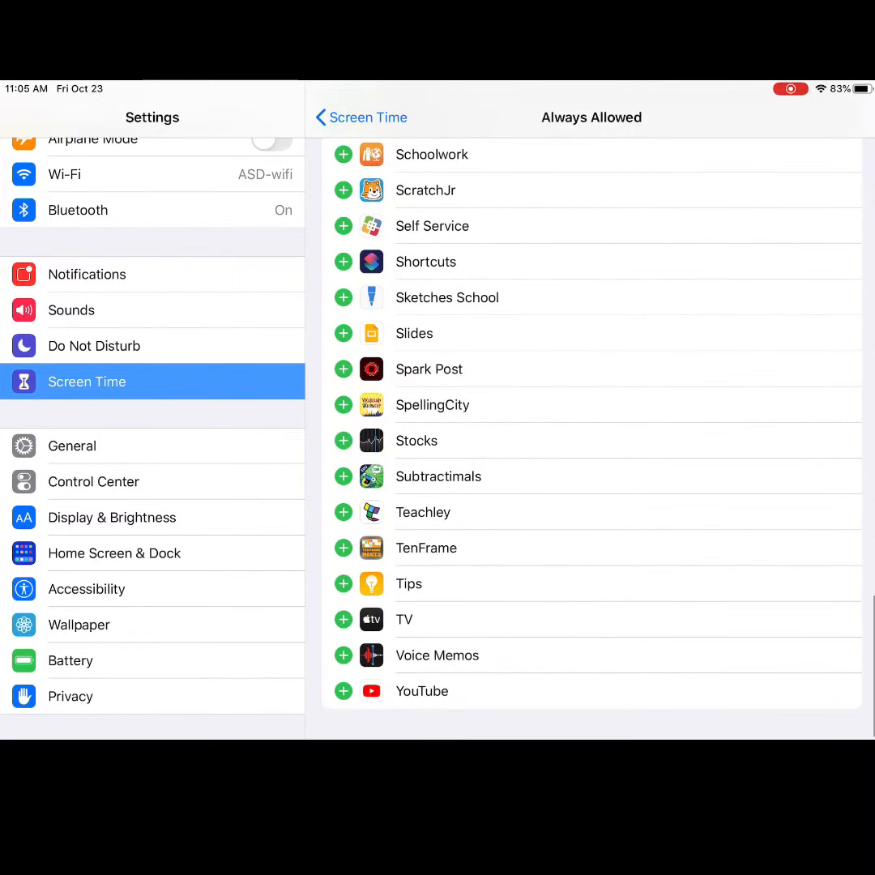